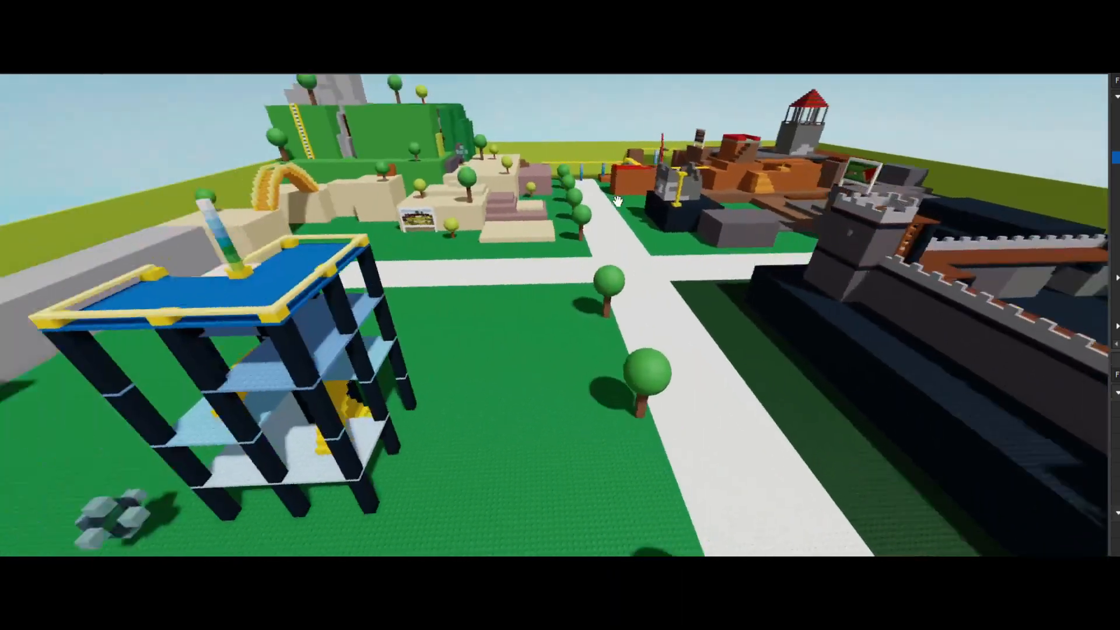
scroll(down, 3)
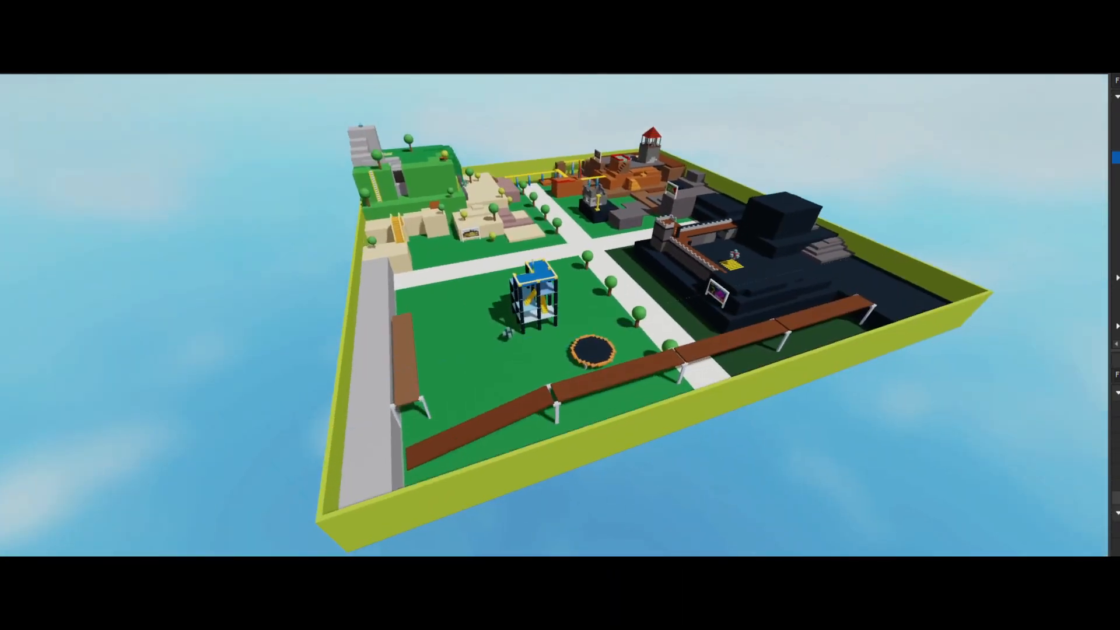